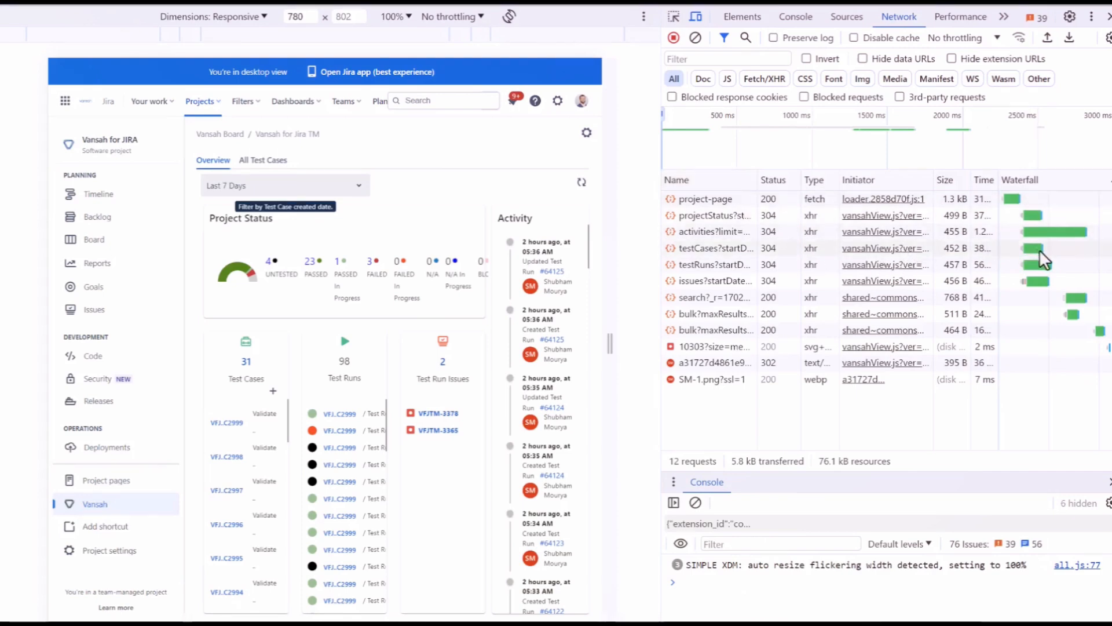
mouse_move(749, 248)
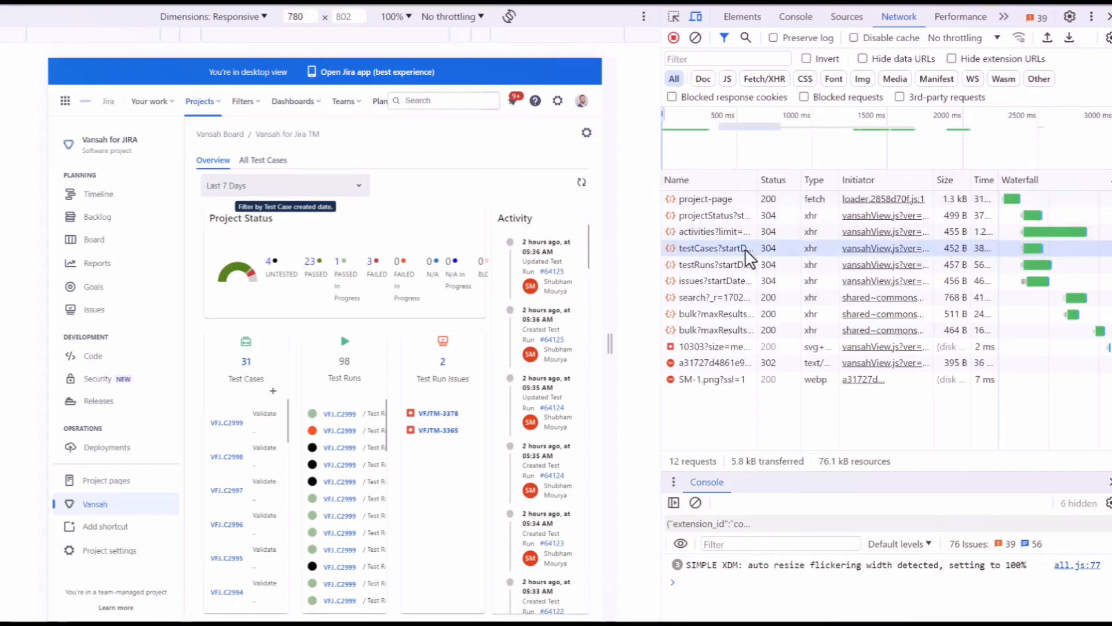
Step: Preview the testCases response, confirming the report returned successfully with 31 test cases
click(714, 248)
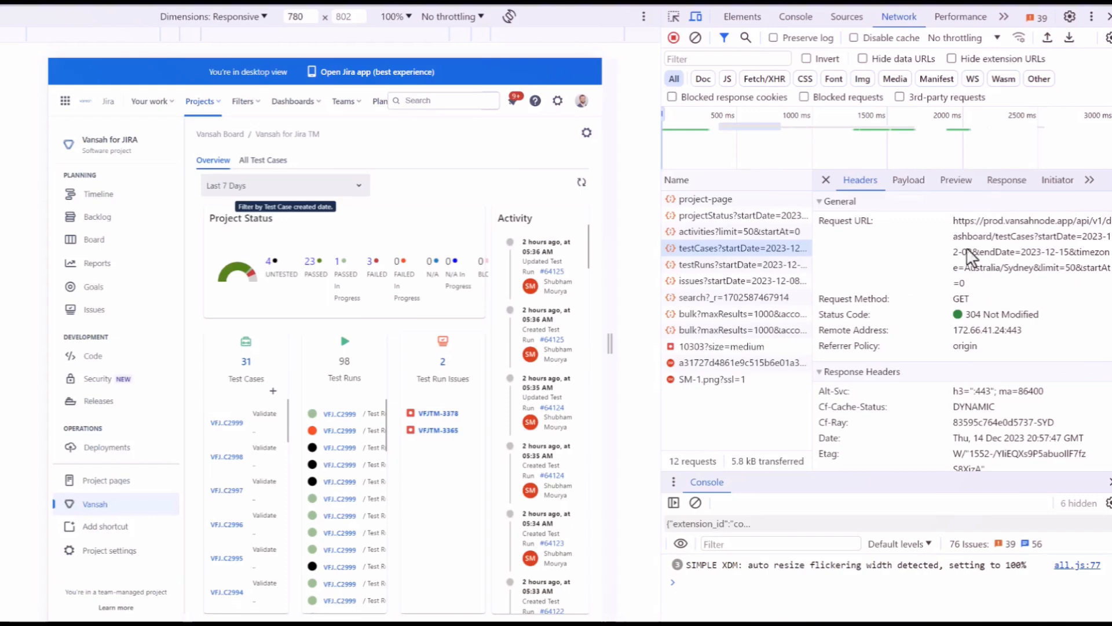
click(955, 179)
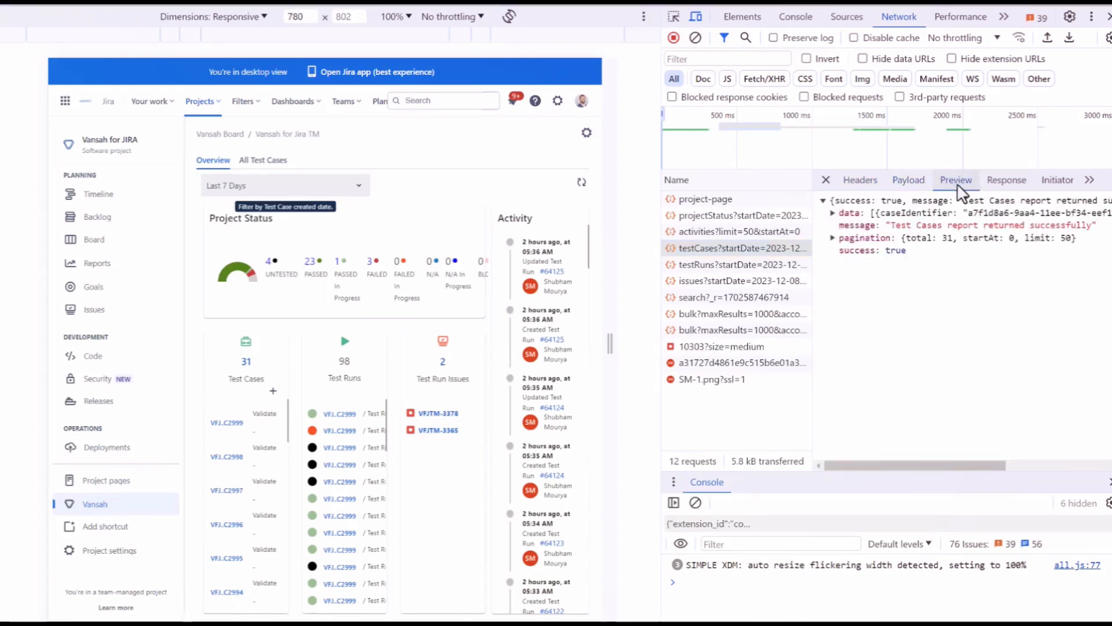